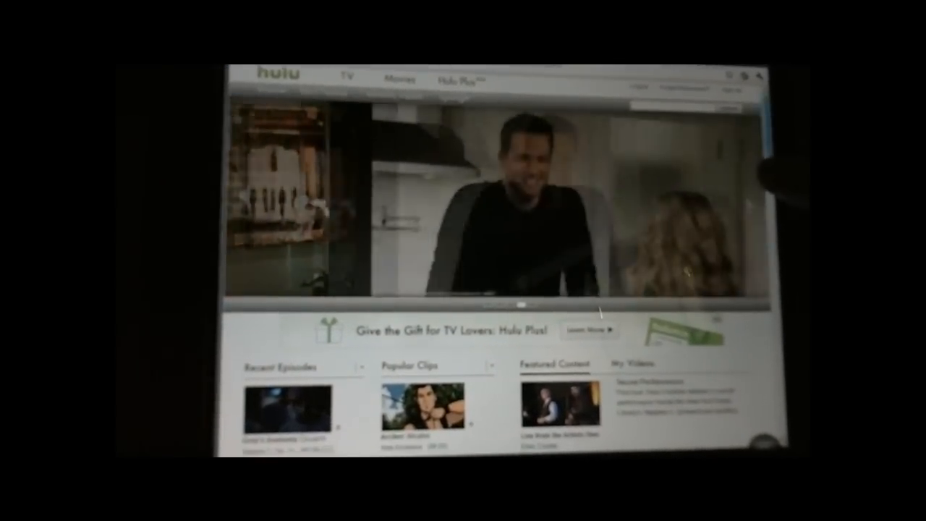
Scroll down the Hulu home page to the Recent Episodes, Popular Clips and Featured Content lists
{"action": "scroll", "scroll_direction": "down", "scroll_amount": 3}
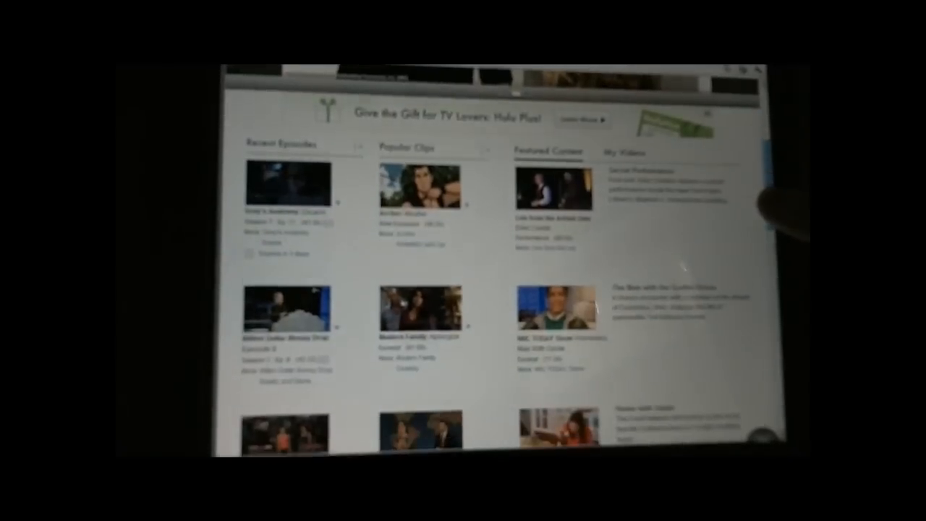
{"action": "scroll", "scroll_direction": "down", "scroll_amount": 3}
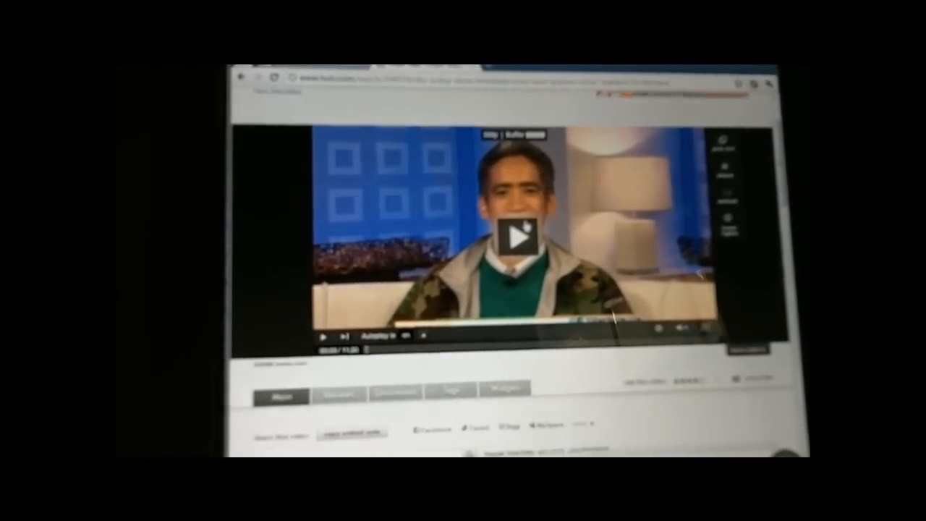
Switch Splashtop to smooth video mode and start playing the Hulu clip
{"action": "left_click", "coordinate": [515, 235]}
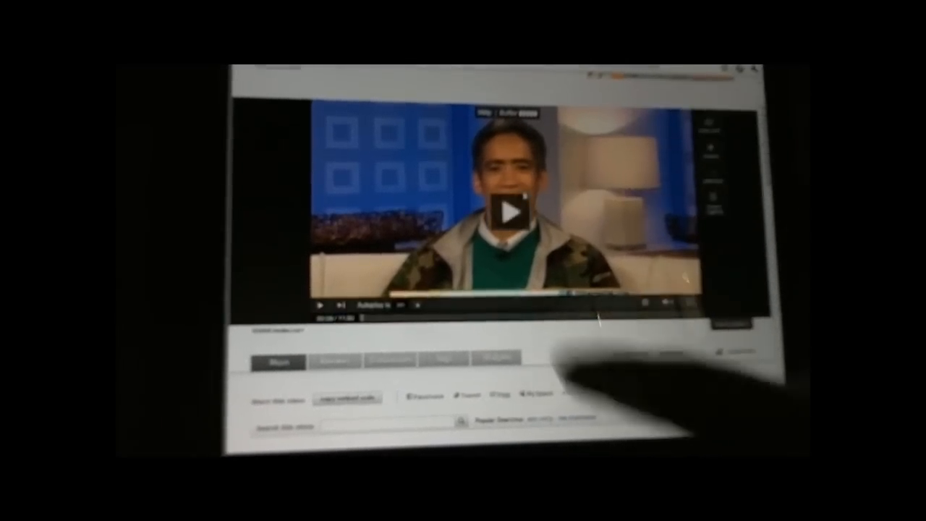
{"action": "left_click", "coordinate": [511, 211]}
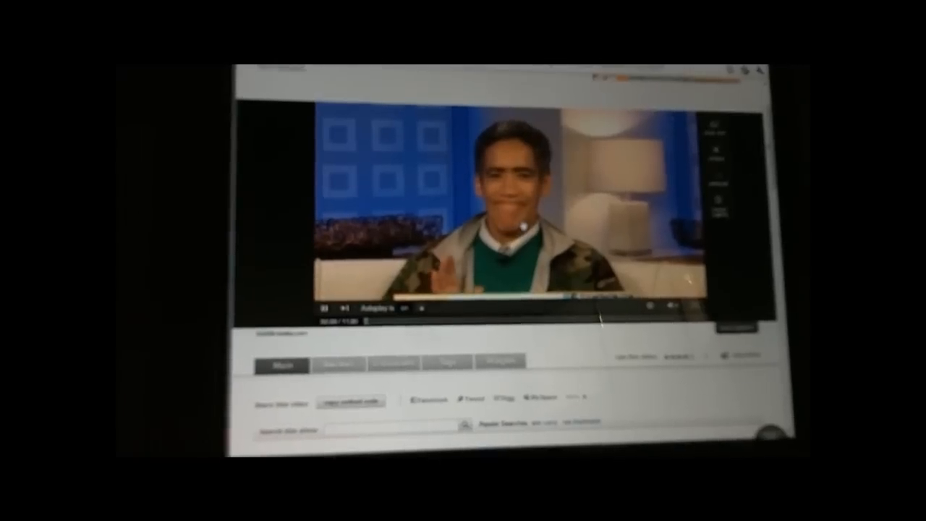